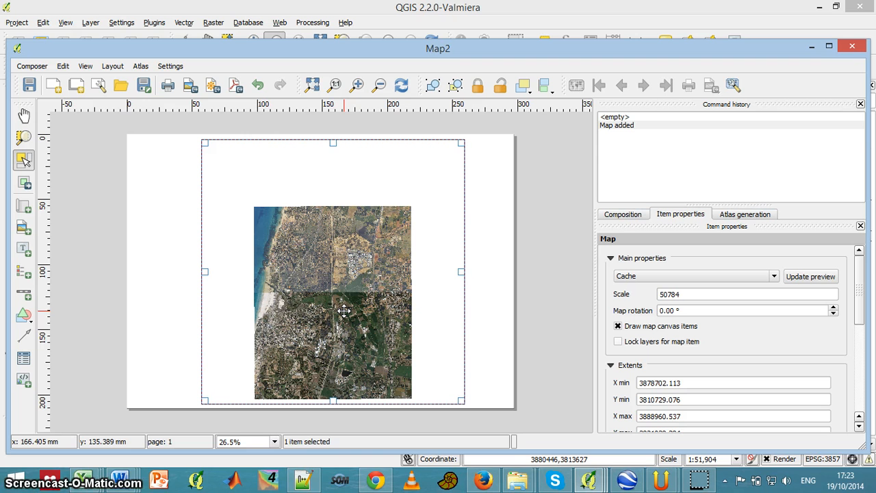
mouse_move(440, 274)
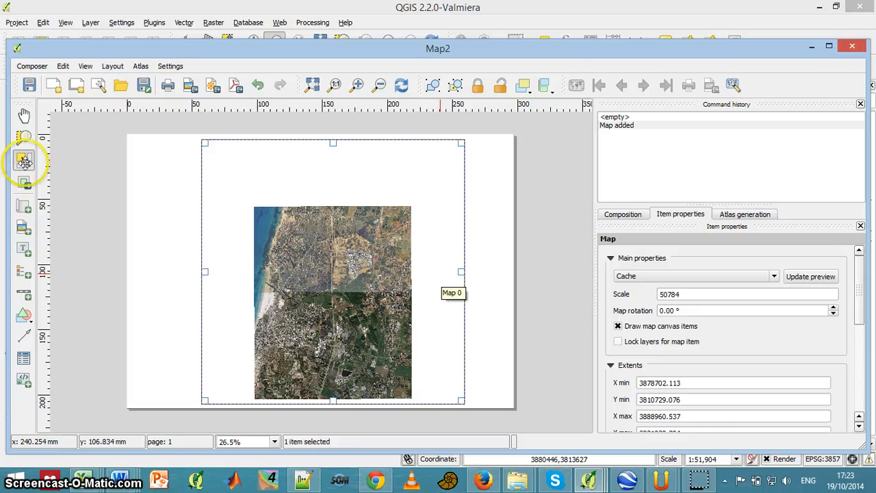
mouse_move(24, 228)
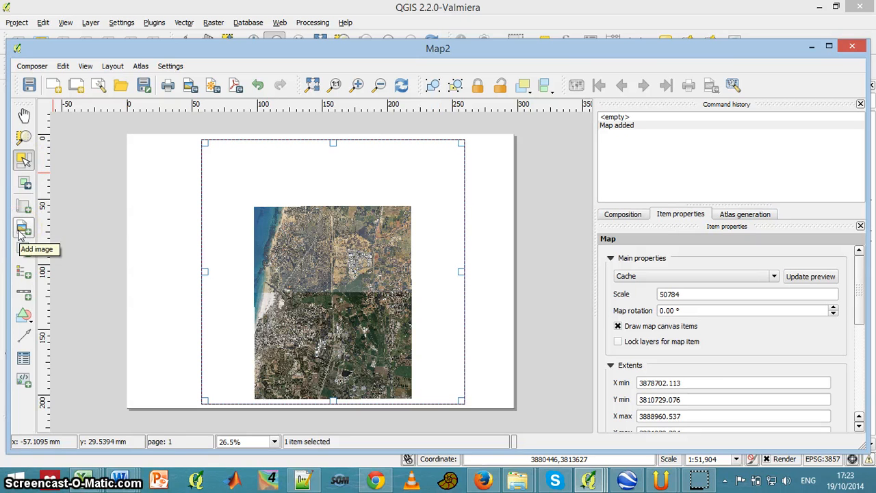
mouse_move(262, 265)
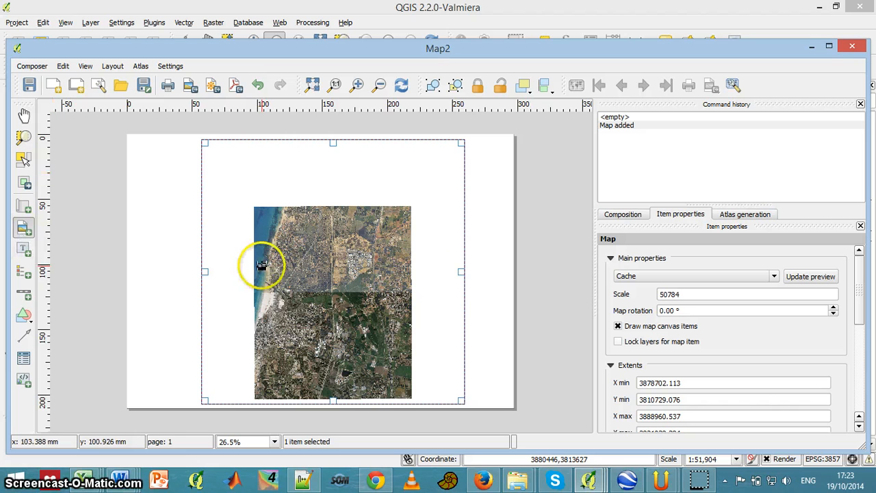
Step: Draw an empty picture frame right of the aerial map, leaving the image path unset
click(24, 161)
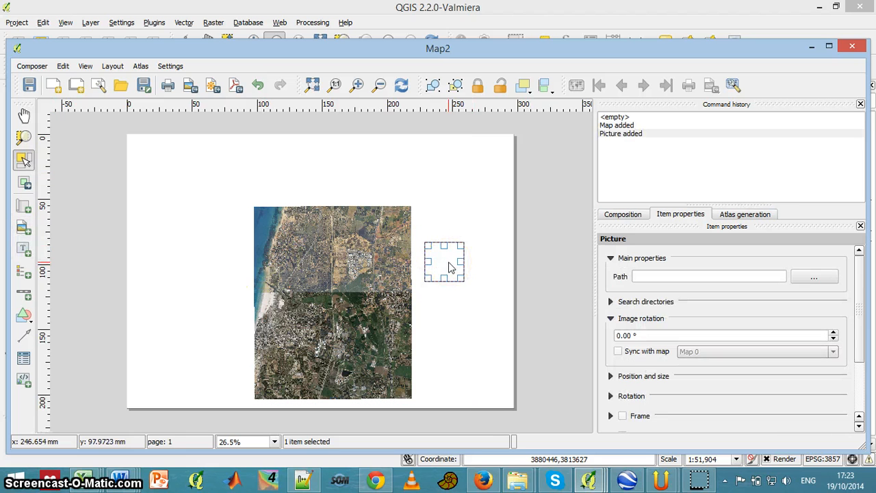
mouse_move(777, 279)
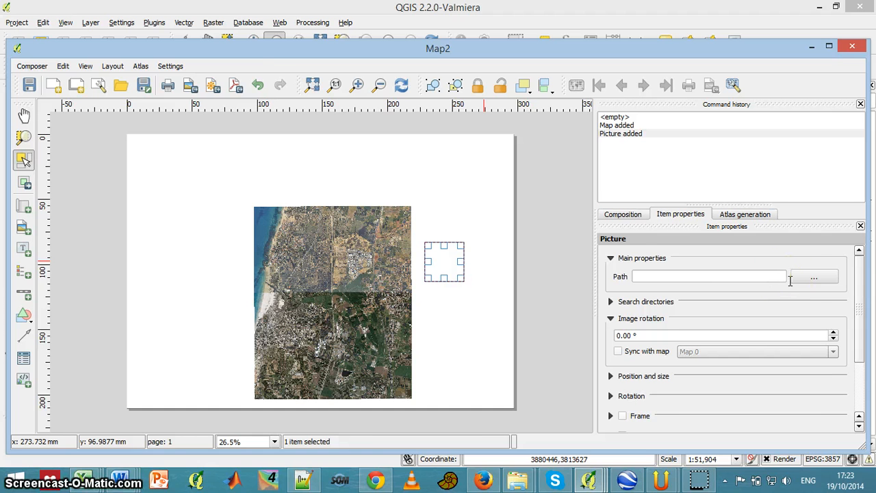
click(814, 276)
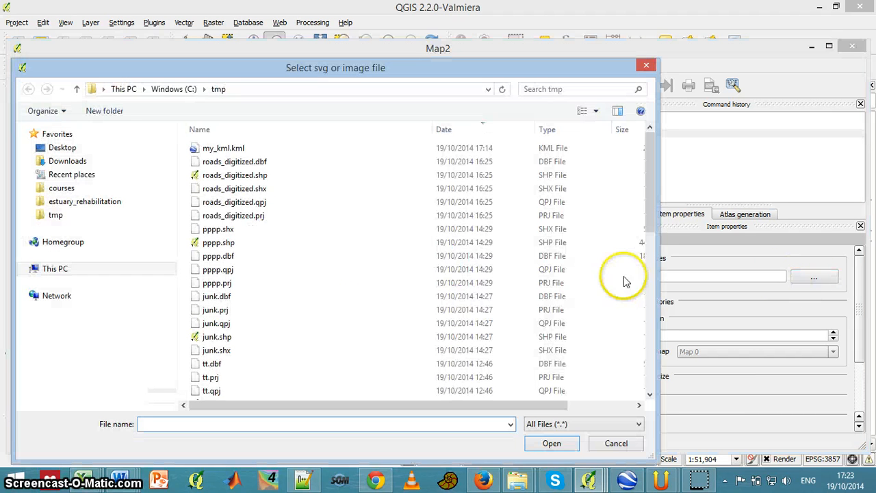
mouse_move(617, 443)
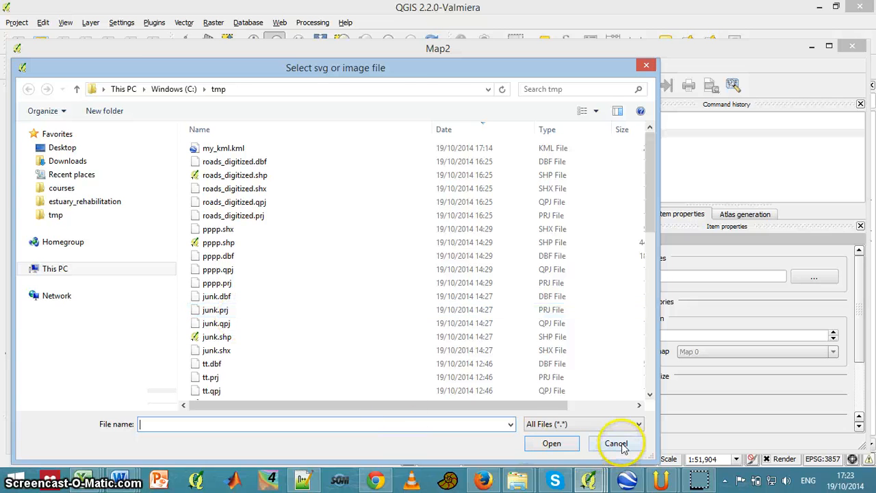
click(616, 443)
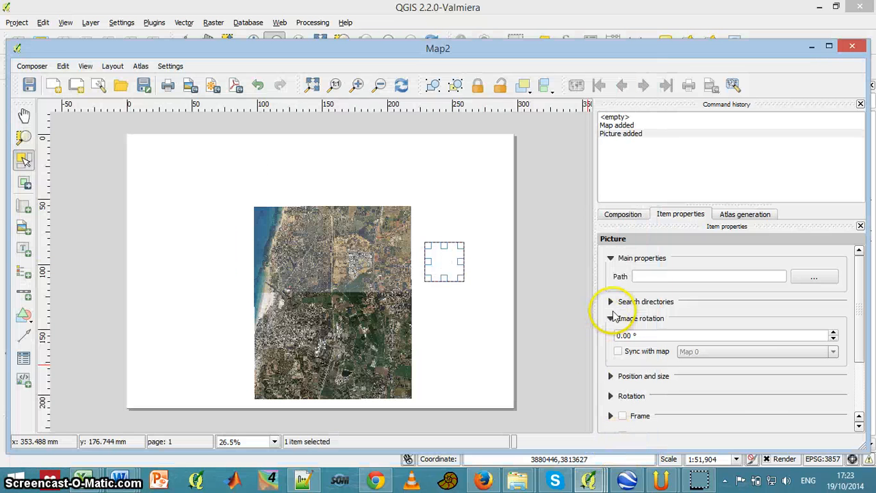
Step: Browse the built-in SVG gallery down to the transport_airport2 airplane symbol
click(611, 301)
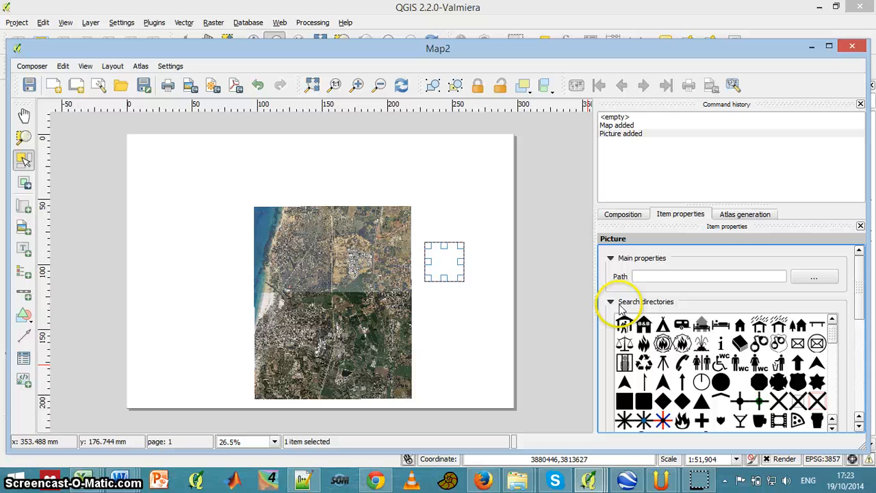
scroll(down, 3)
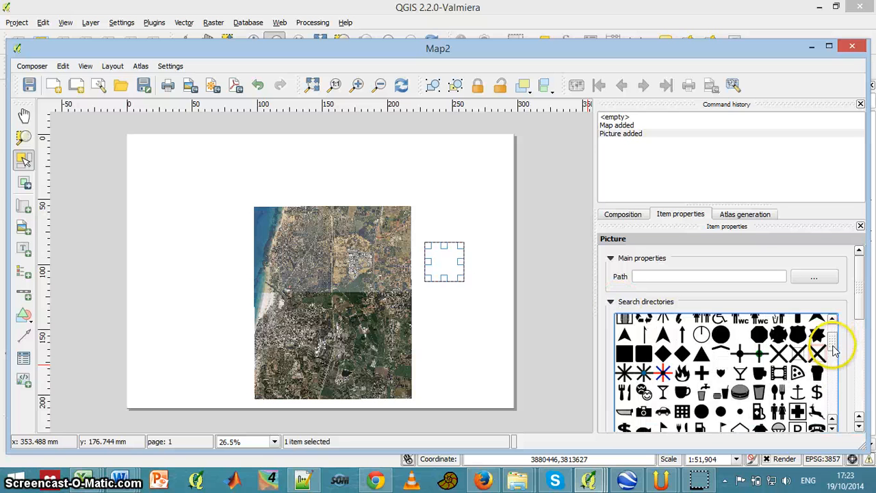
scroll(down, 3)
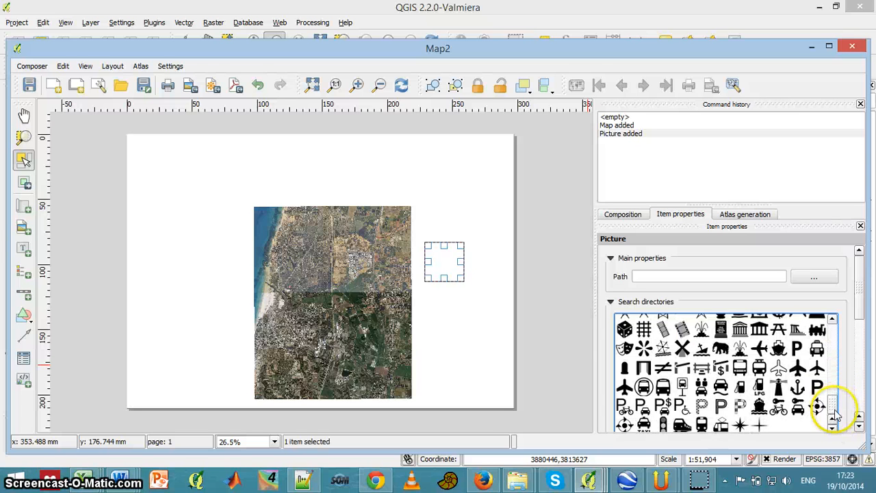
scroll(down, 3)
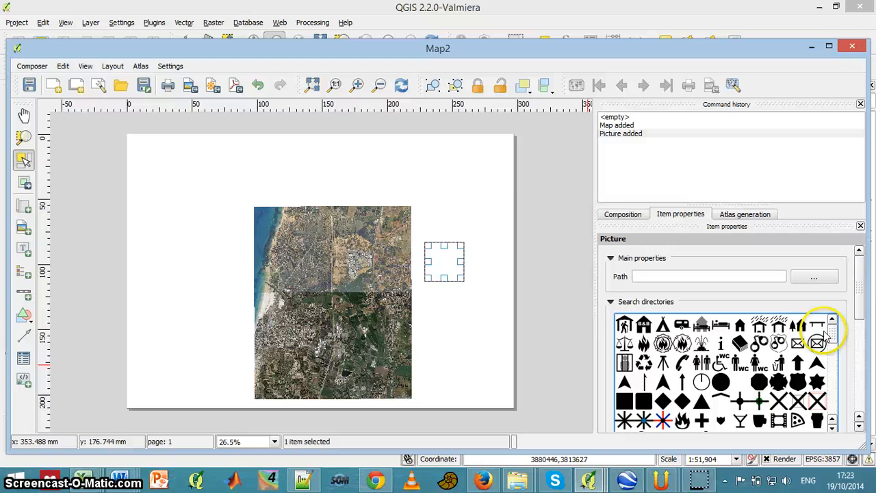
mouse_move(626, 308)
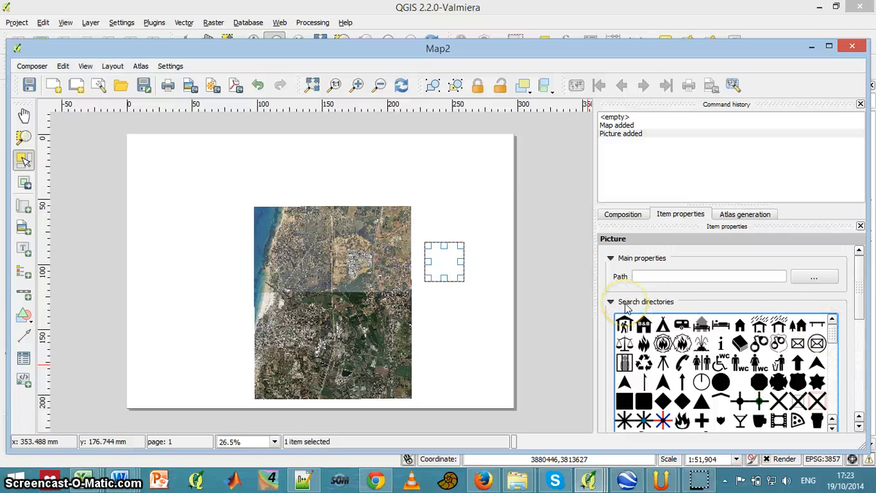
mouse_move(837, 342)
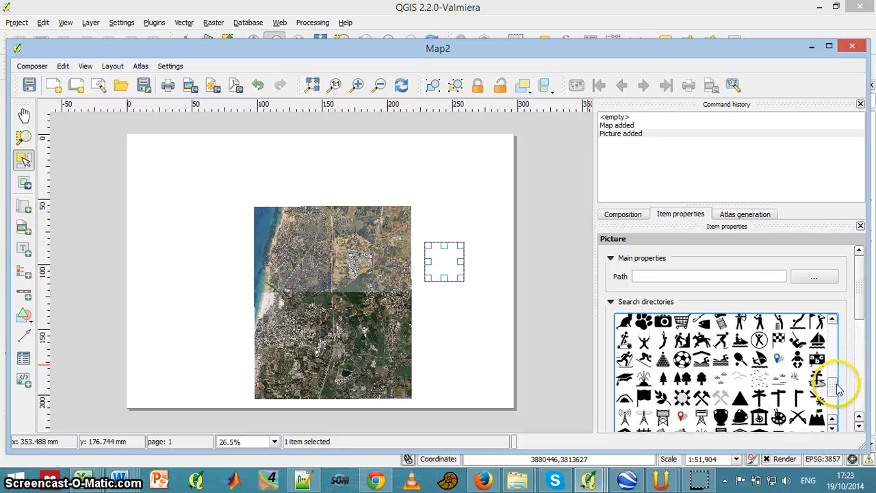
scroll(down, 3)
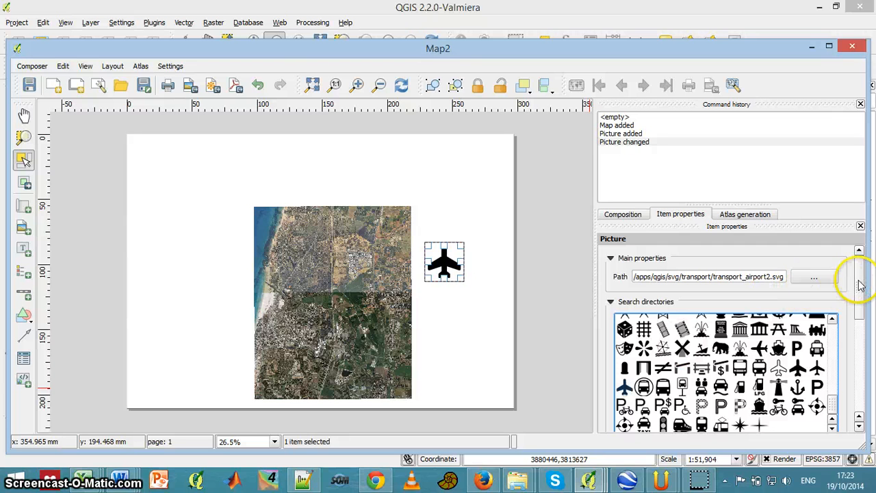
scroll(down, 3)
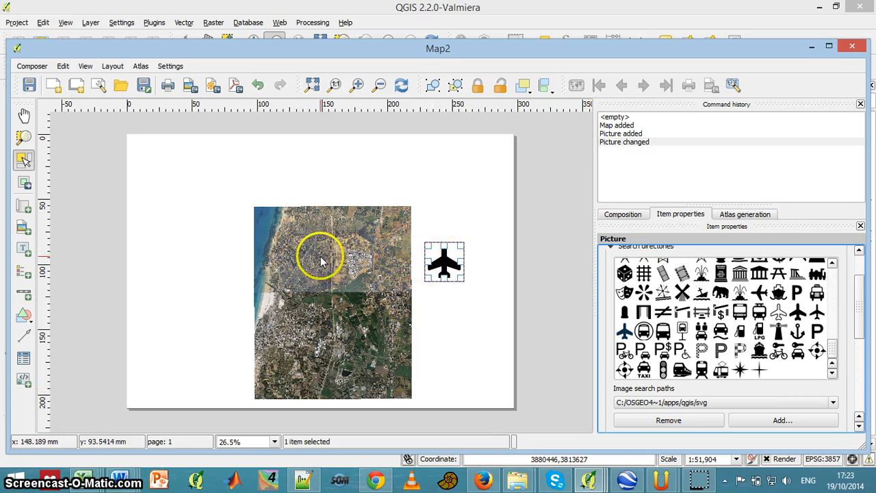
mouse_move(411, 250)
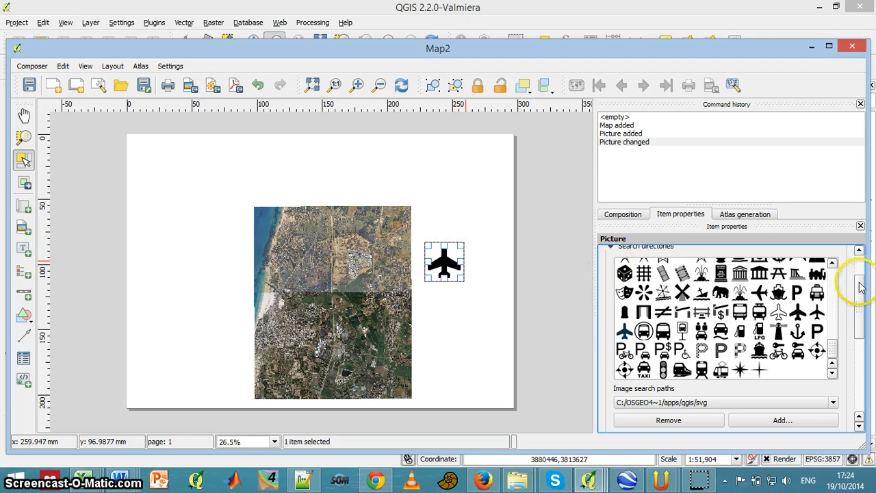
scroll(down, 3)
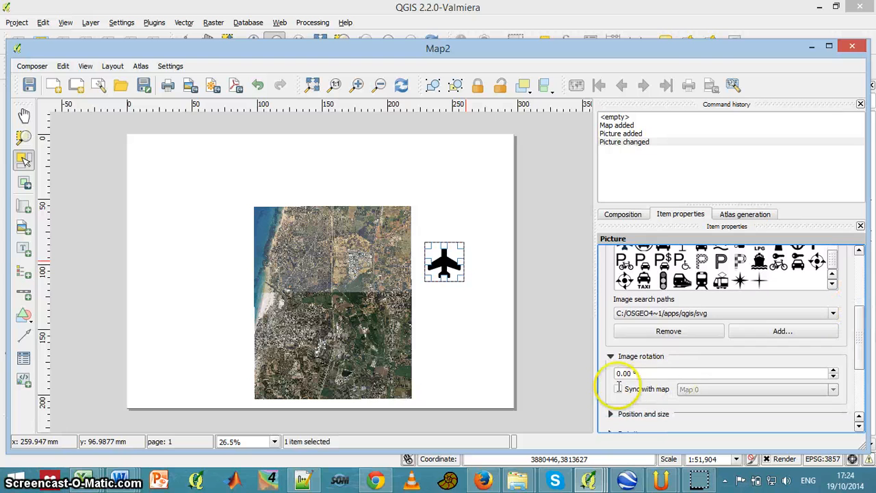
Step: Sync the airplane picture's rotation with Map 0, then select the map item
click(617, 388)
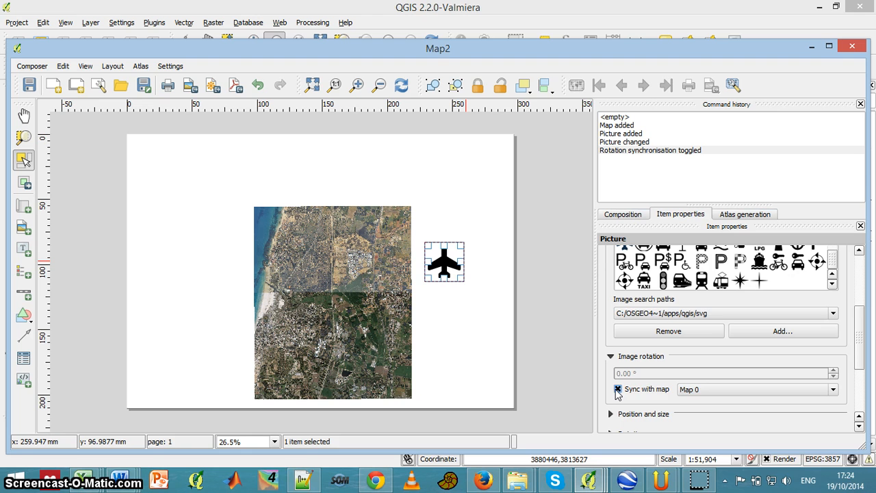
click(320, 298)
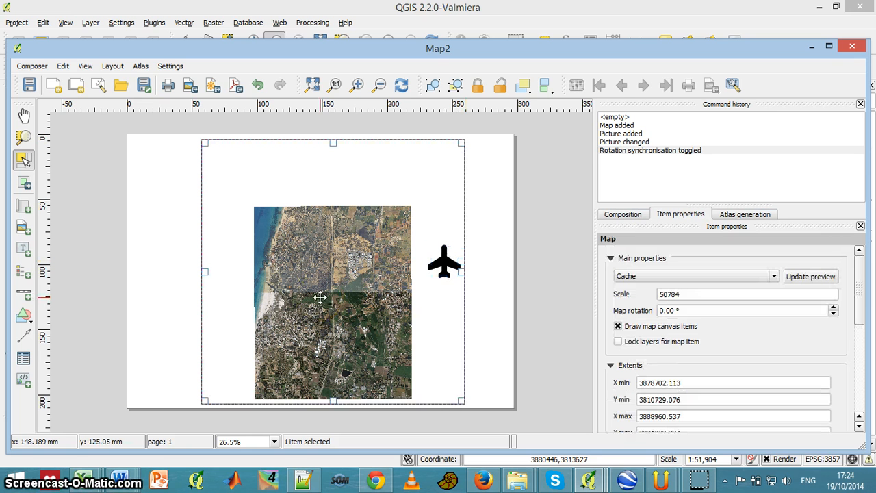